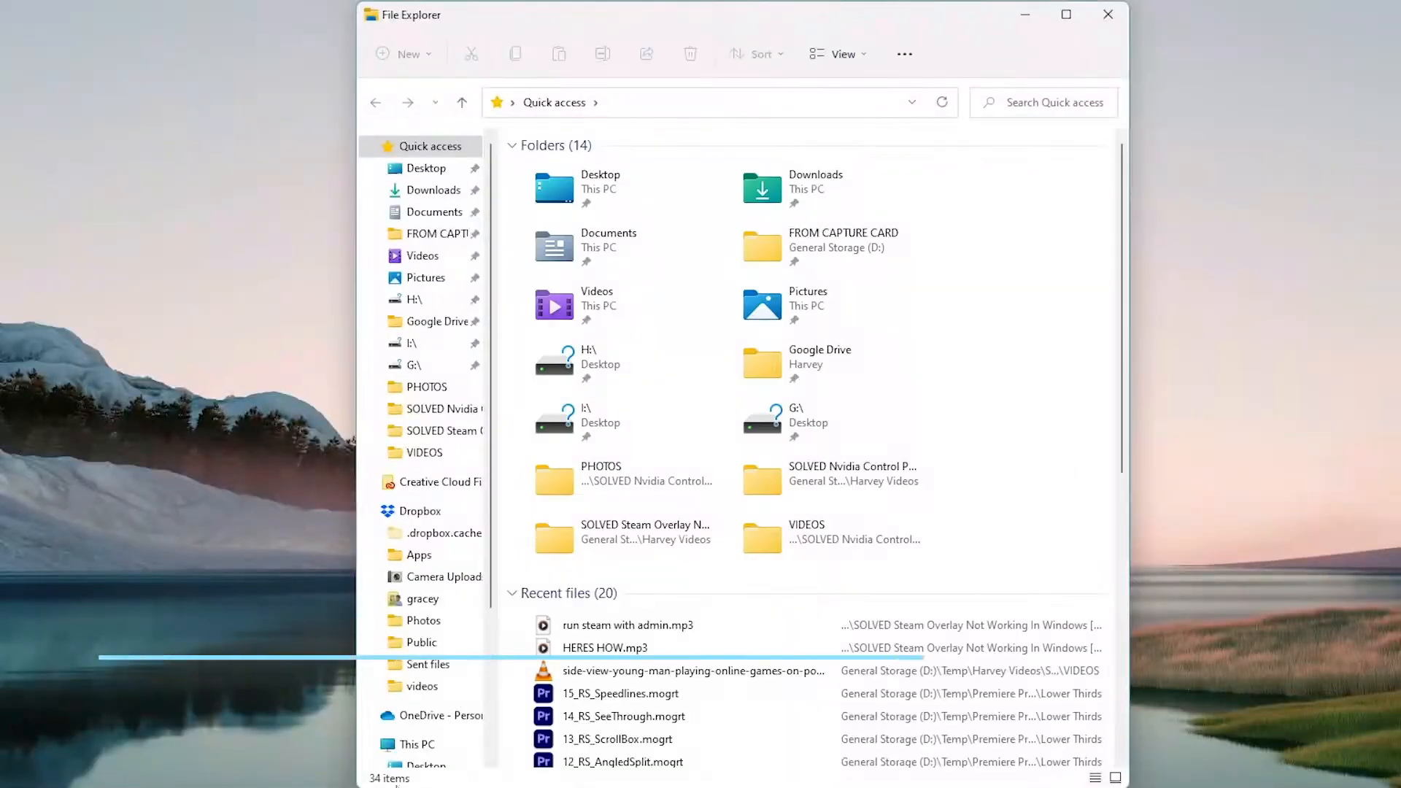
# Navigate to C: > Program Files (x86) > Steam, landing on steam.exe
pyautogui.click(420, 759)
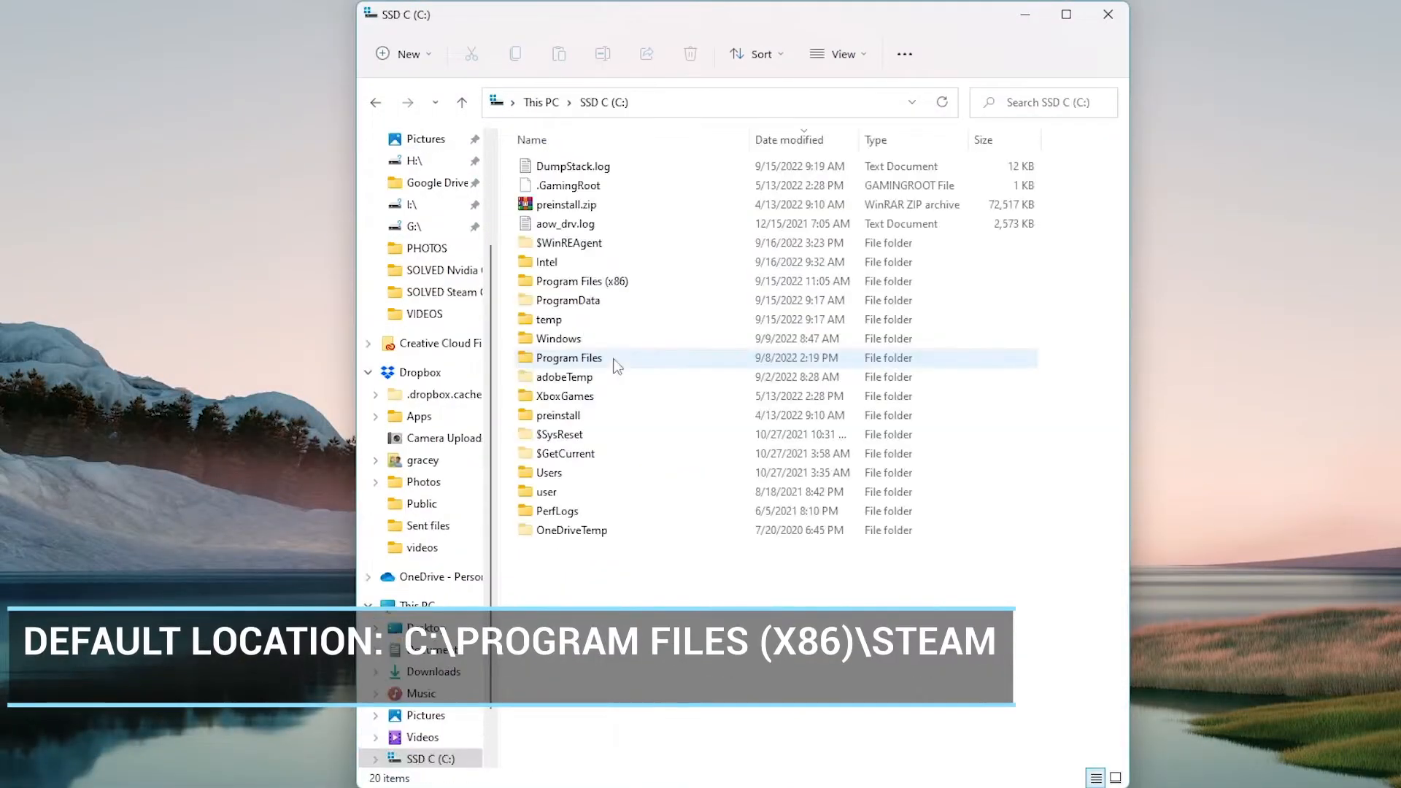
pyautogui.click(580, 280)
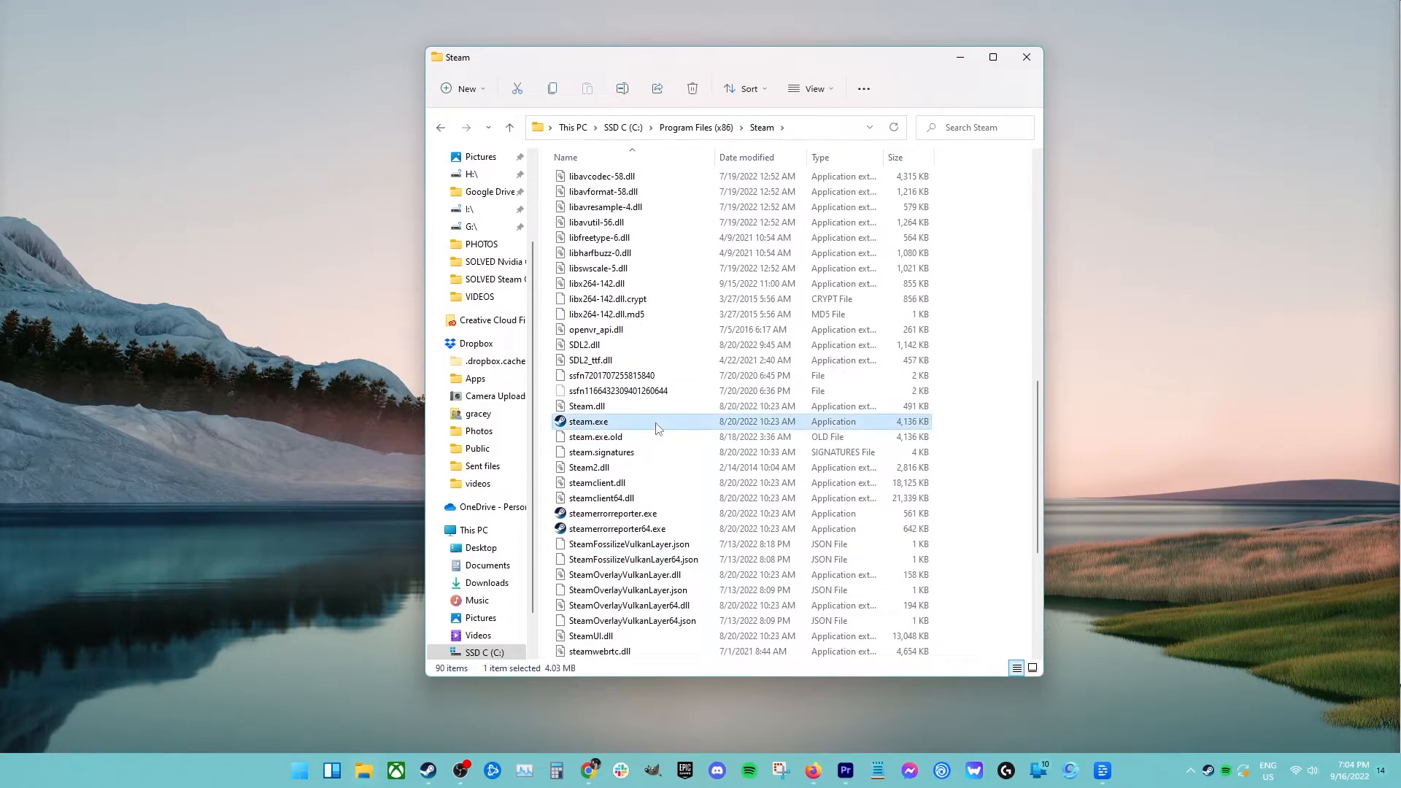
# In steam.exe's Compatibility properties, enable 'Run this program as an administrator'
pyautogui.rightClick(588, 421)
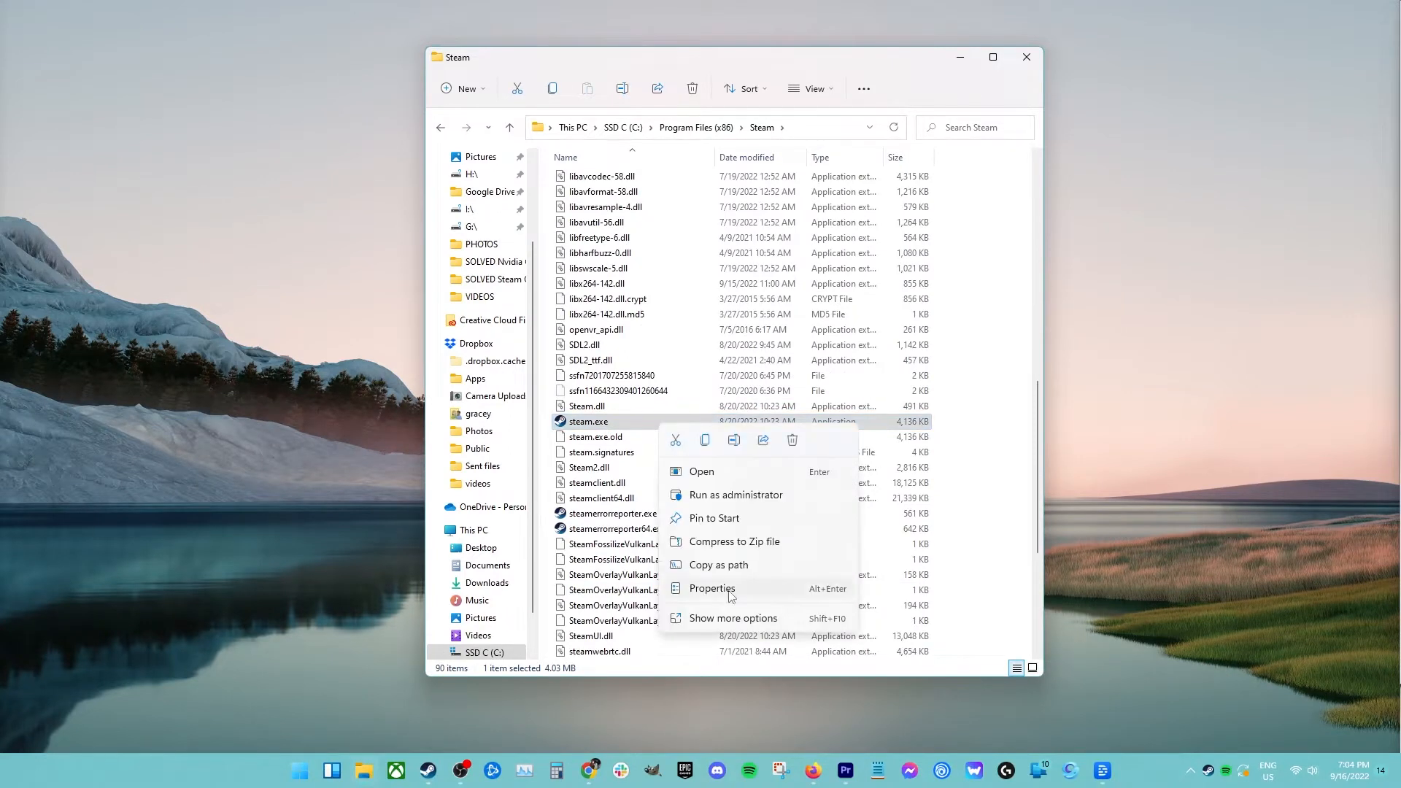
pyautogui.click(711, 589)
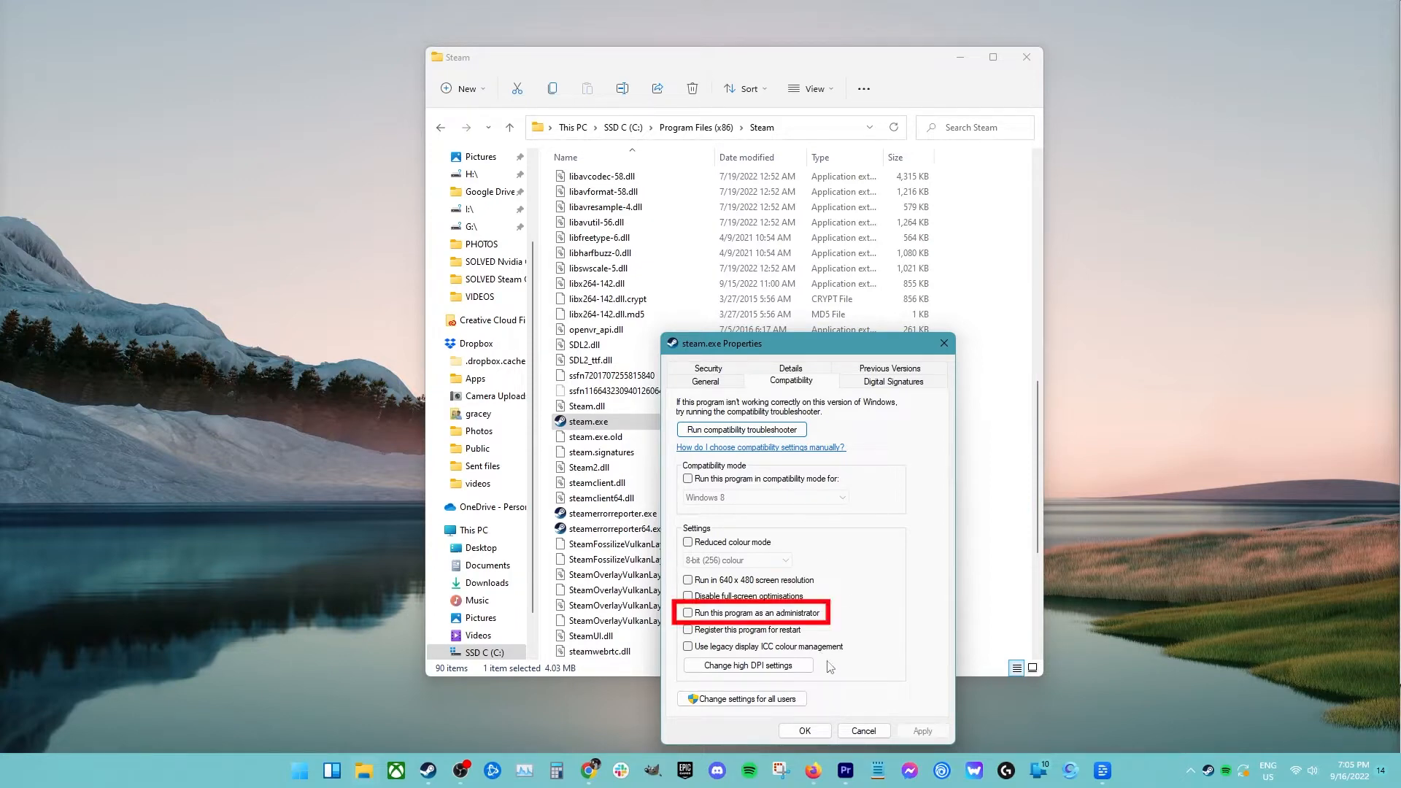
pyautogui.click(687, 613)
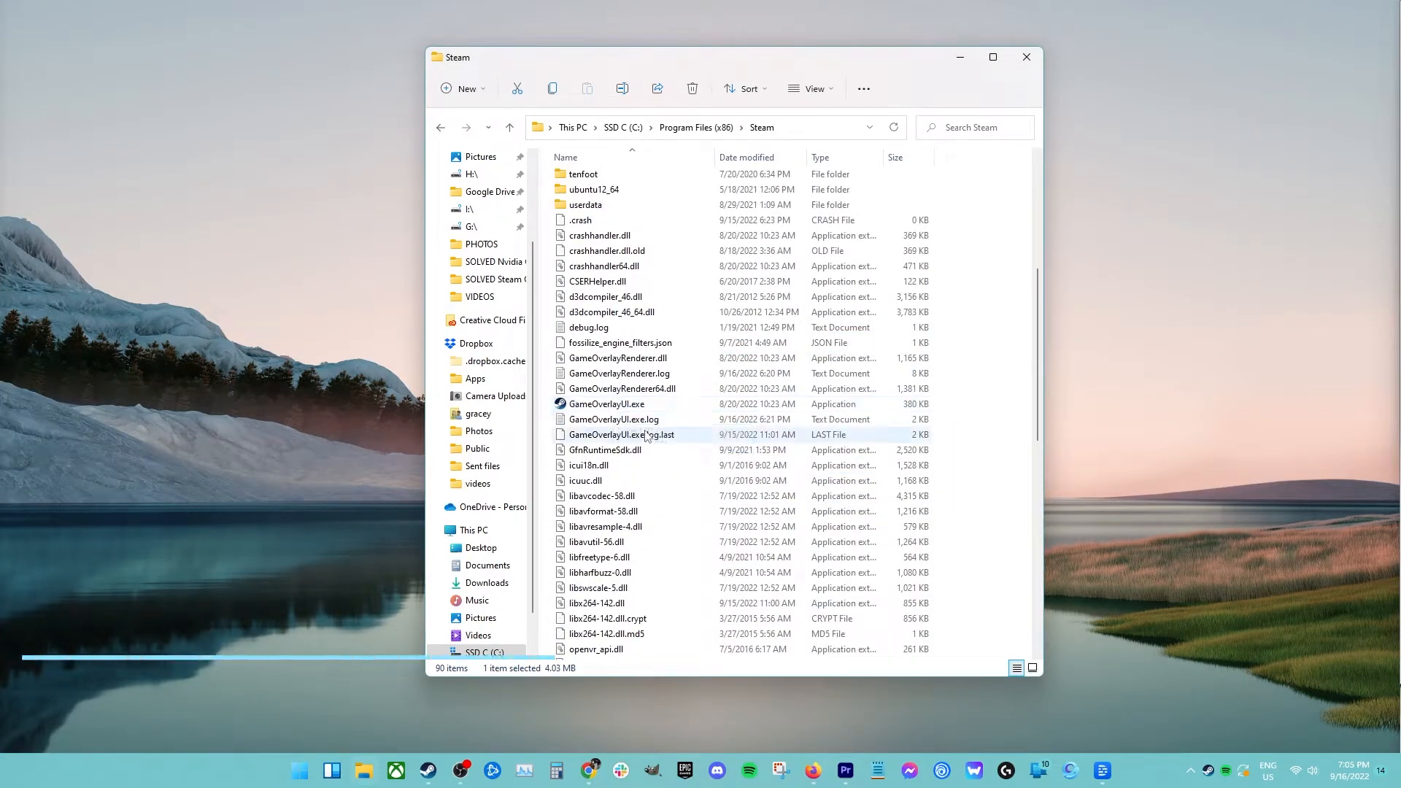
# Show GameOverlayUI.exe's Properties on the Compatibility tab, no options ticked yet
pyautogui.click(607, 405)
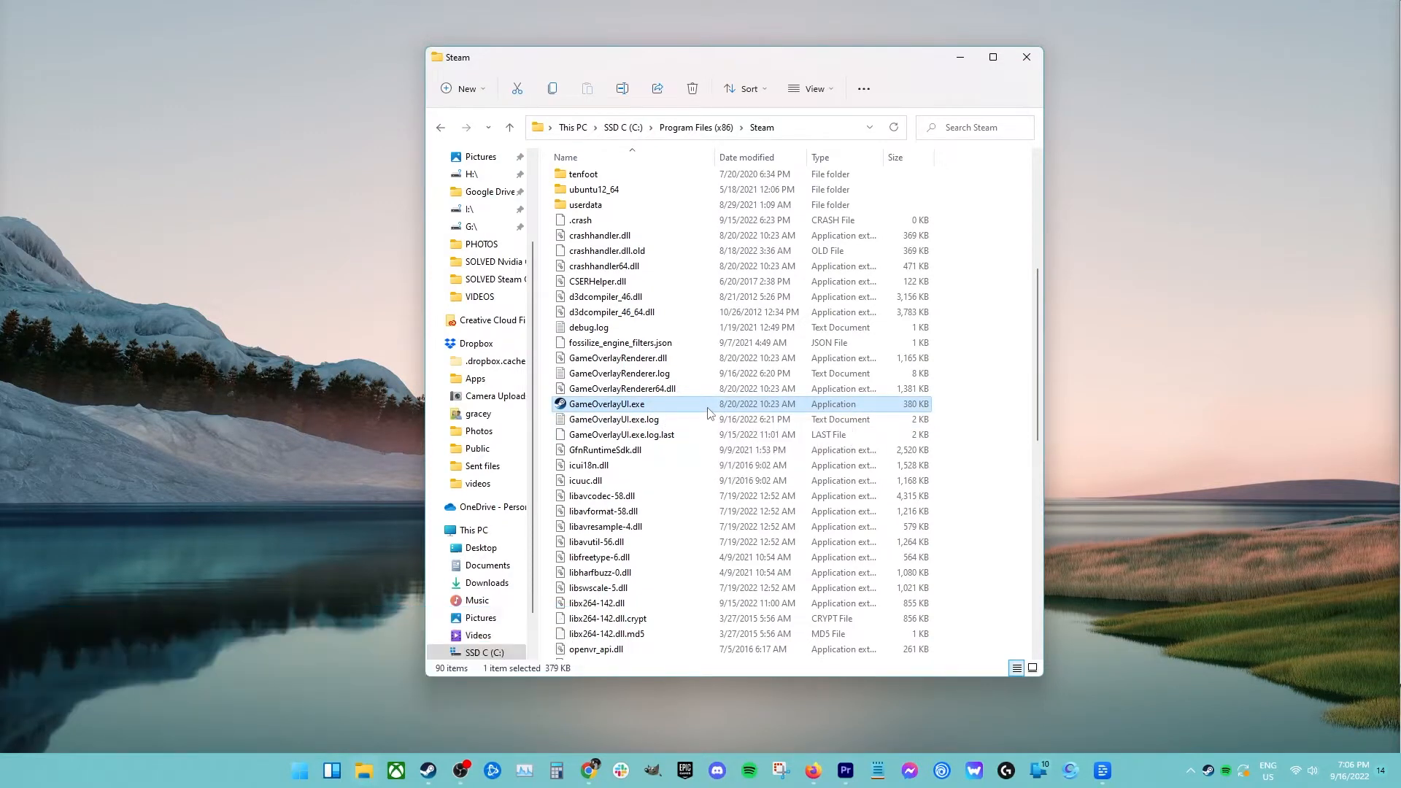
pyautogui.rightClick(606, 405)
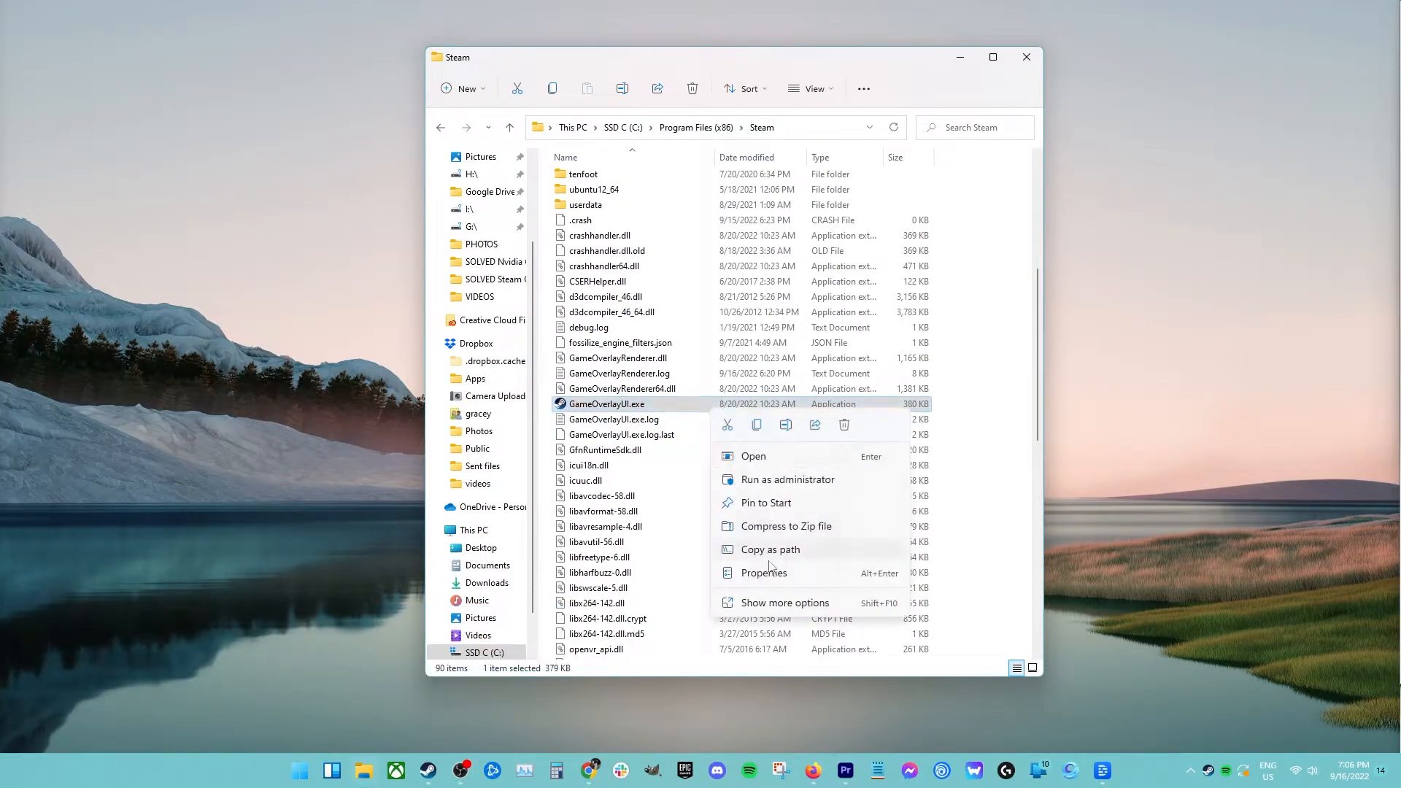
pyautogui.moveTo(764, 572)
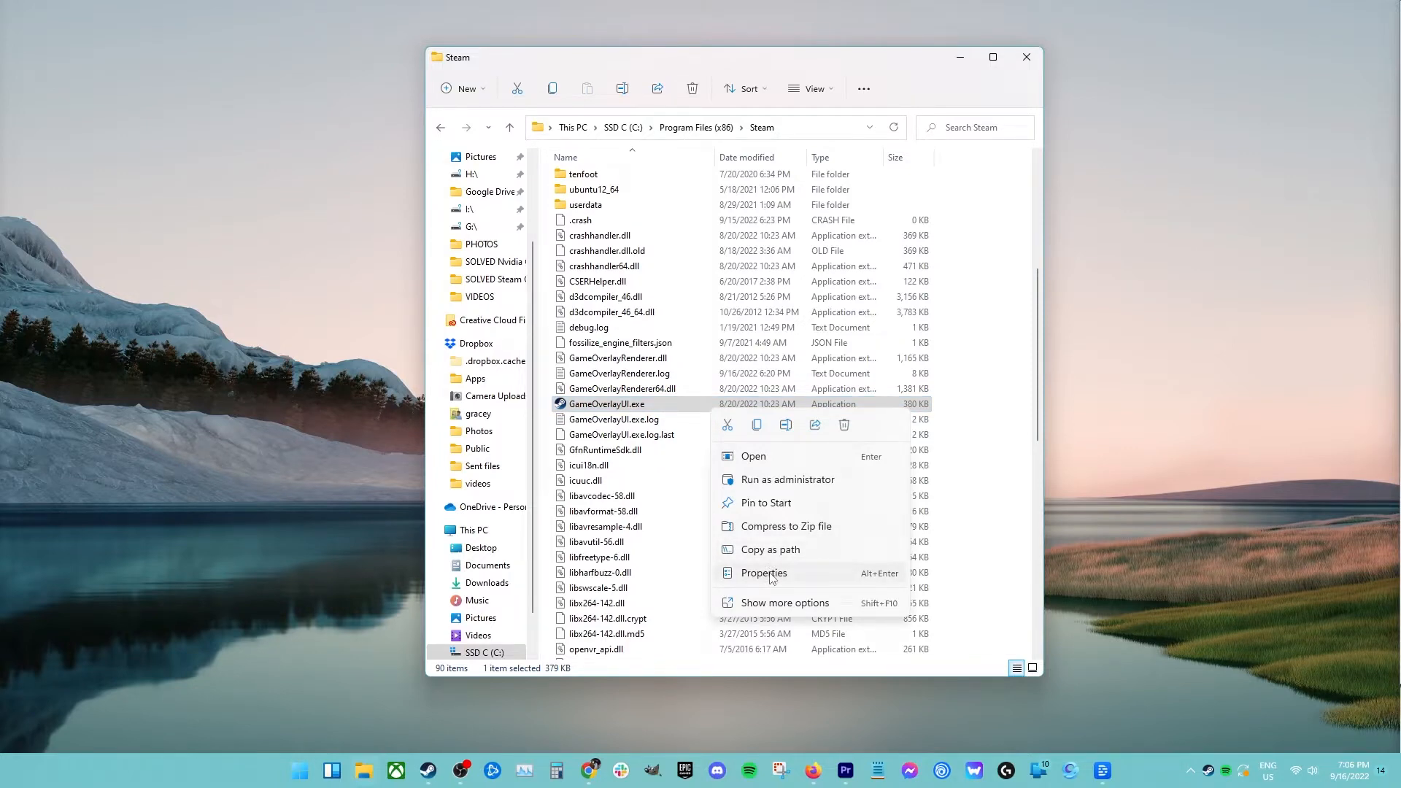
pyautogui.click(763, 572)
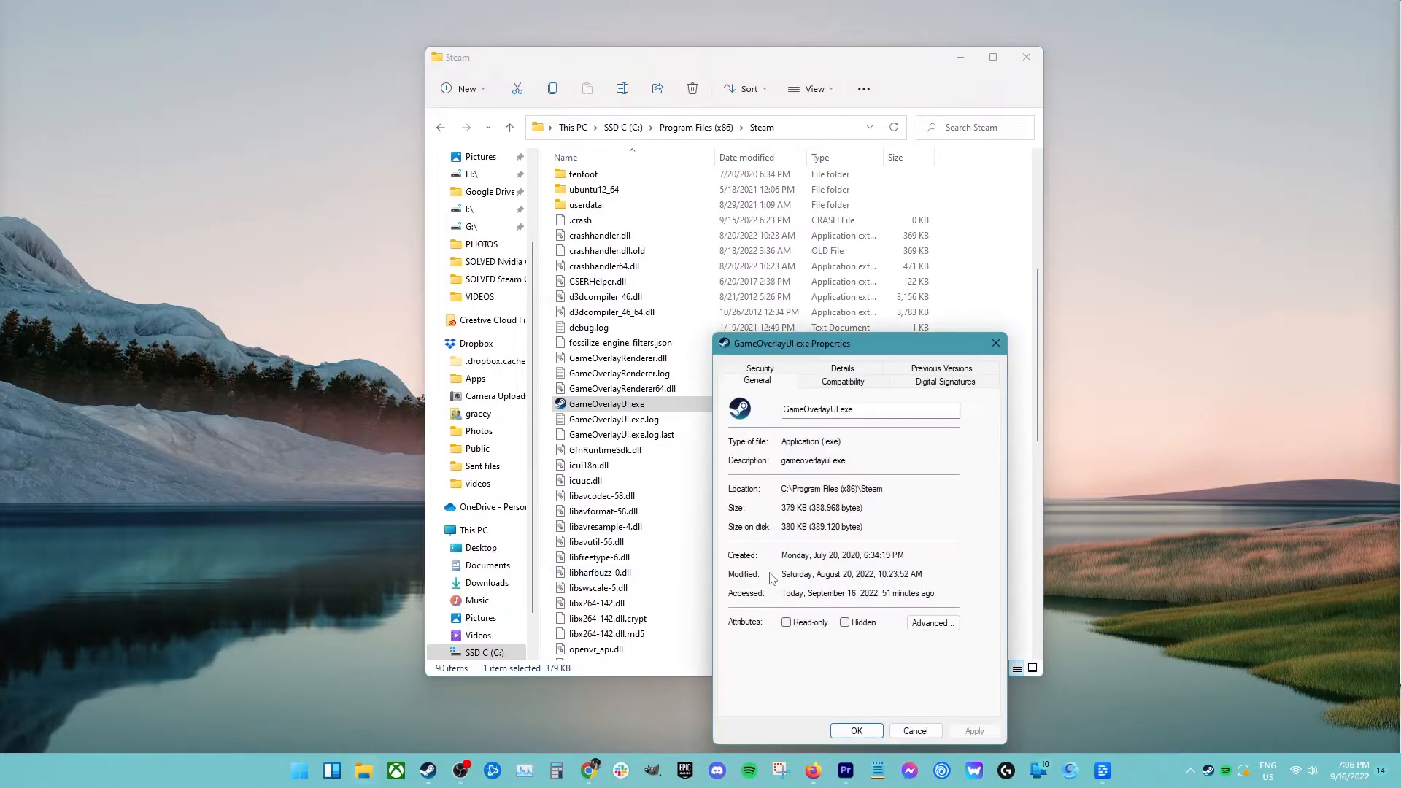
pyautogui.click(842, 380)
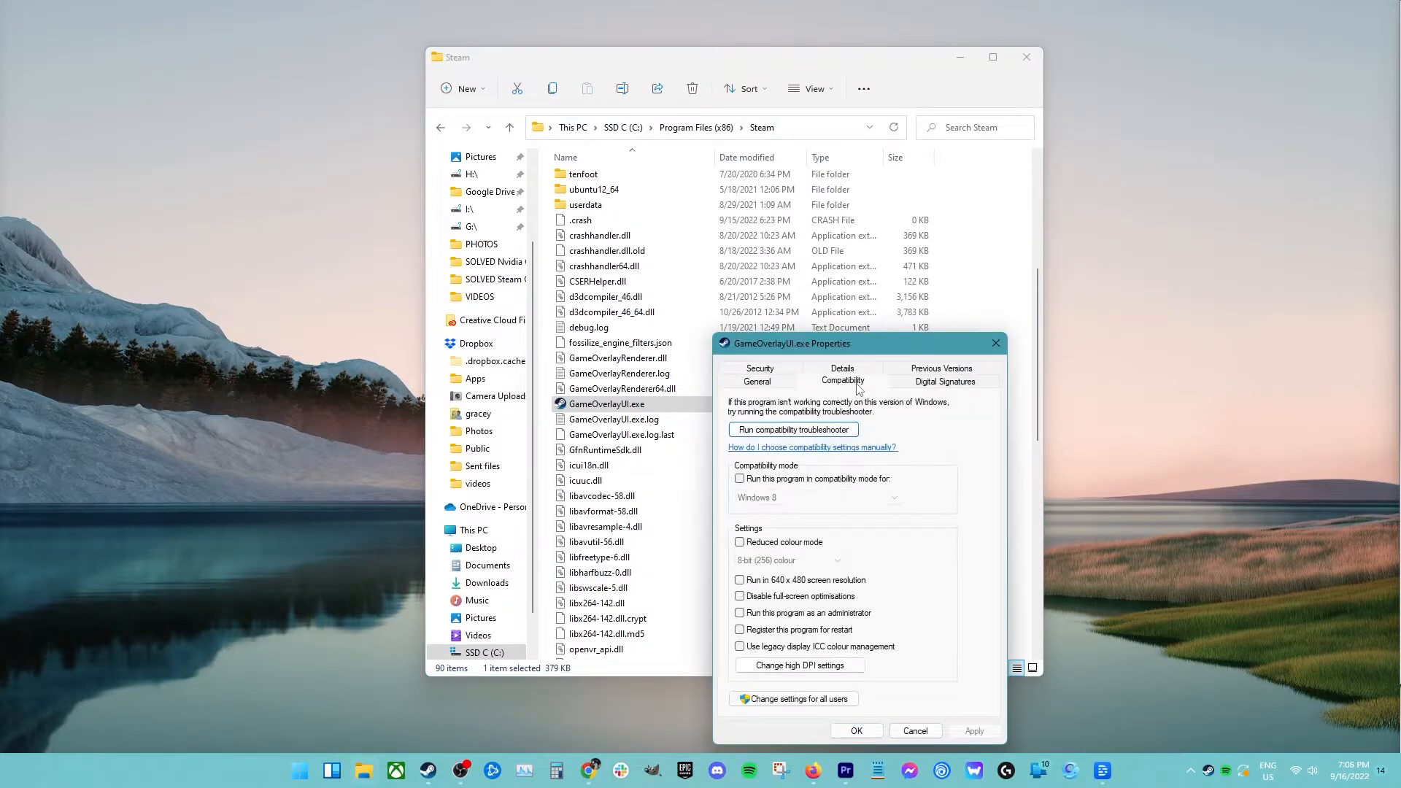